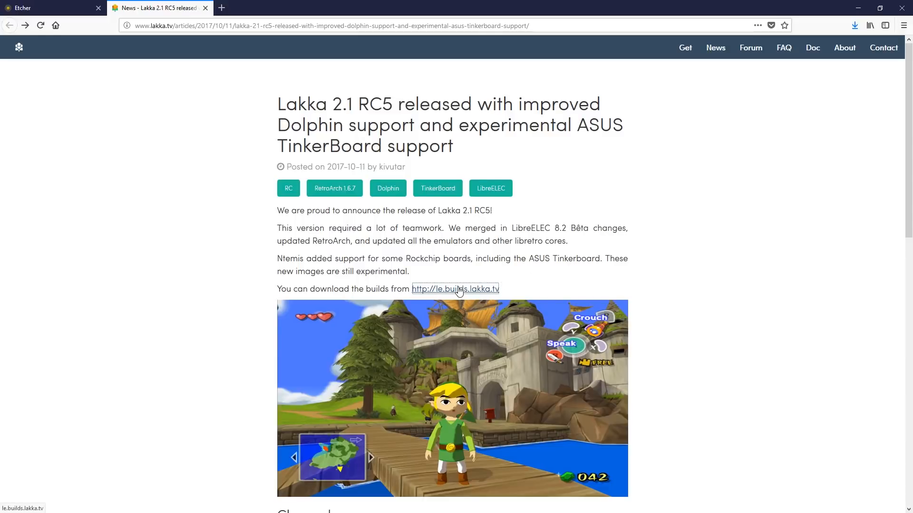
Open le.builds.lakka.tv and scroll to the Rockchip.TinkerBoard.arm/ build folder.
click(455, 289)
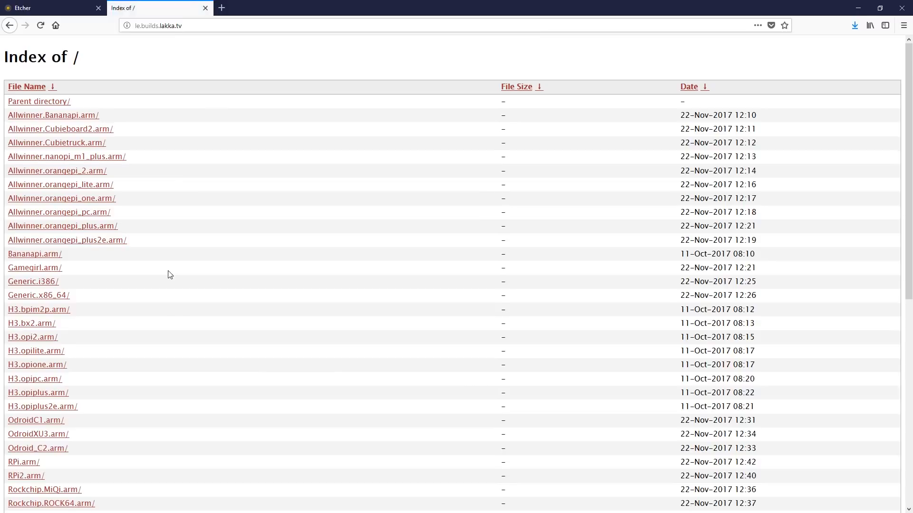
scroll(down, 3)
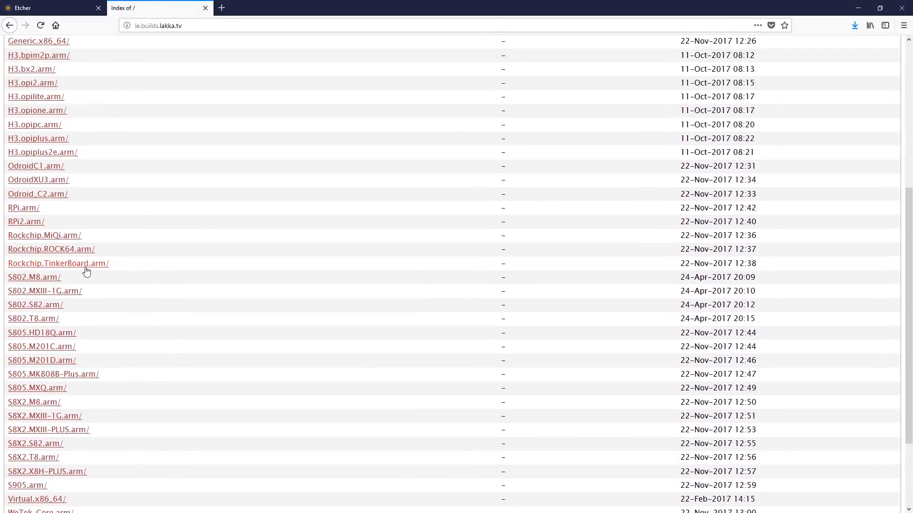
Switch to the etcher.io tab and step repeatedly through its image-flashing demo.
click(38, 8)
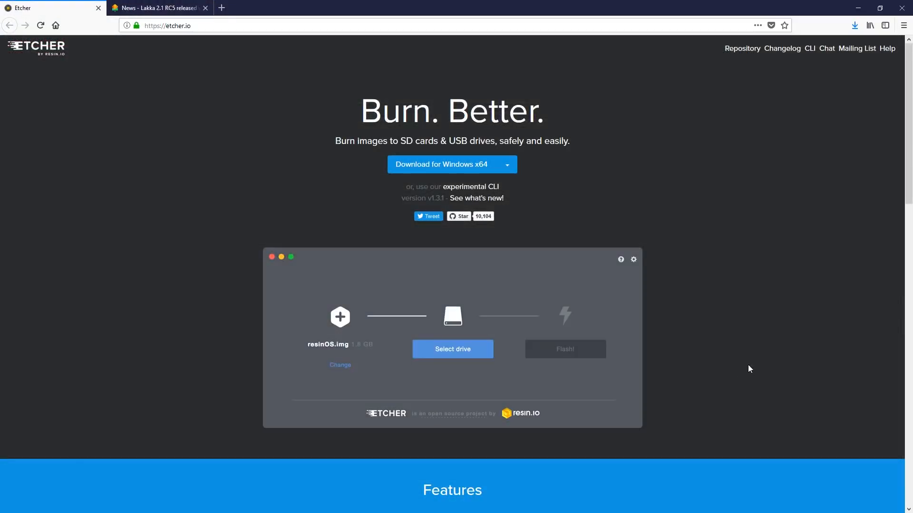
click(452, 349)
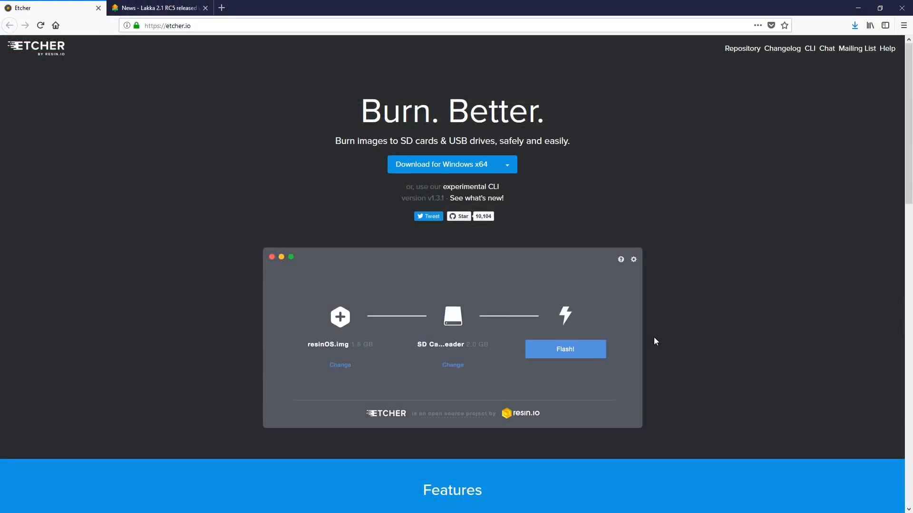
click(565, 349)
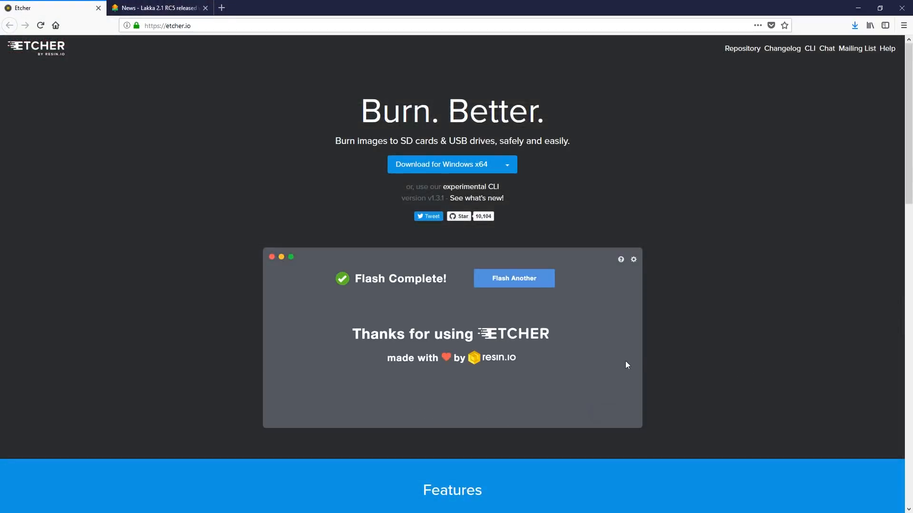
click(513, 278)
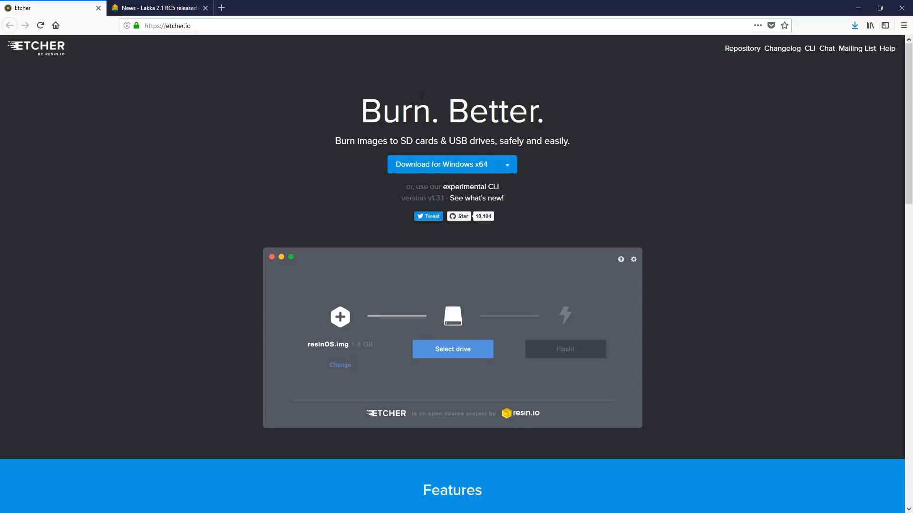
click(452, 349)
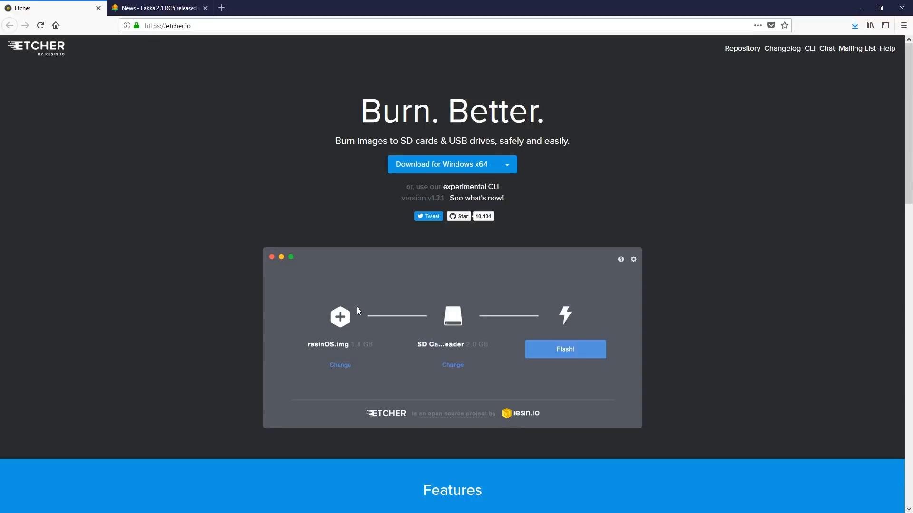
click(565, 349)
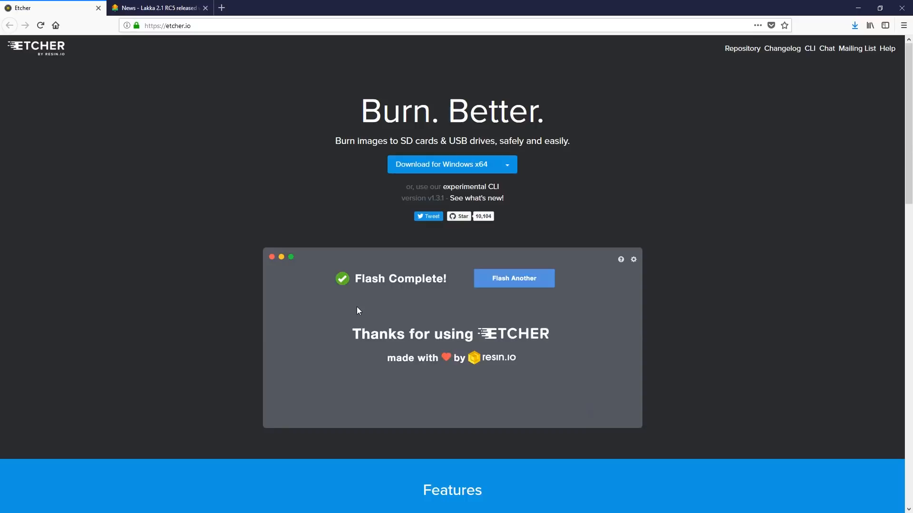
click(513, 278)
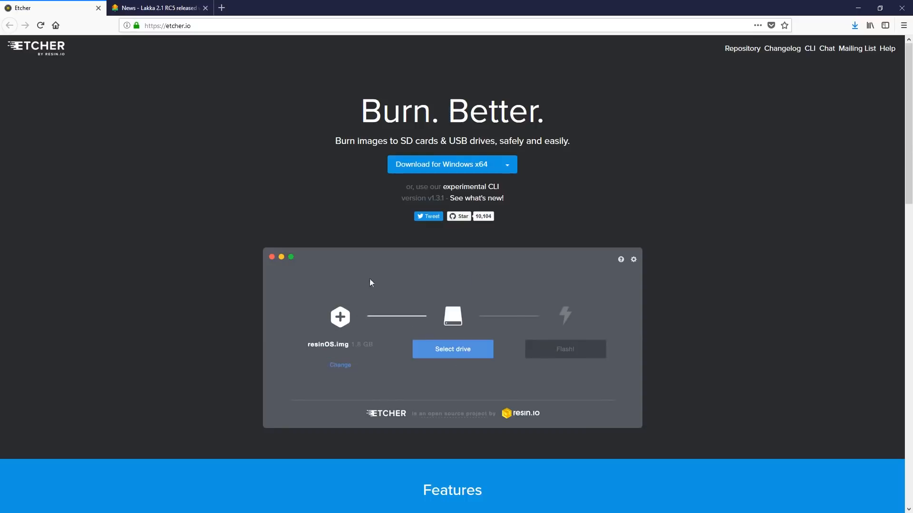
click(453, 349)
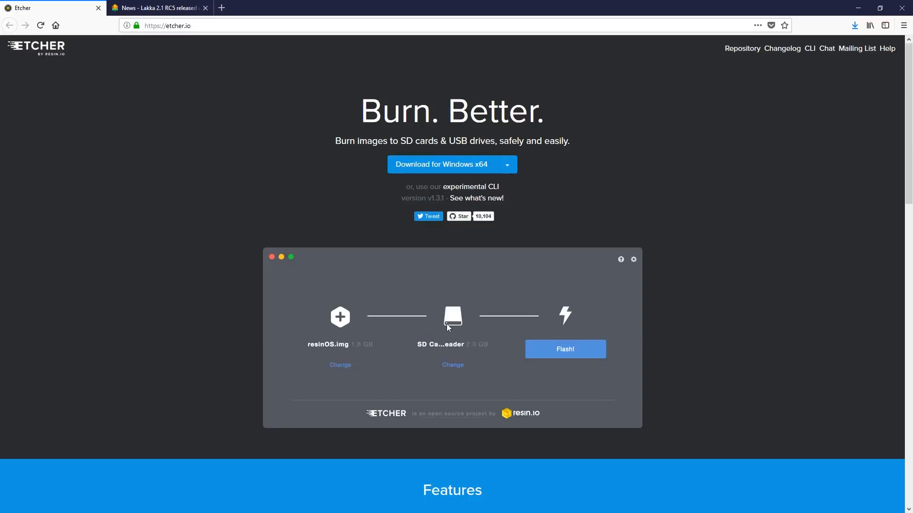
click(565, 348)
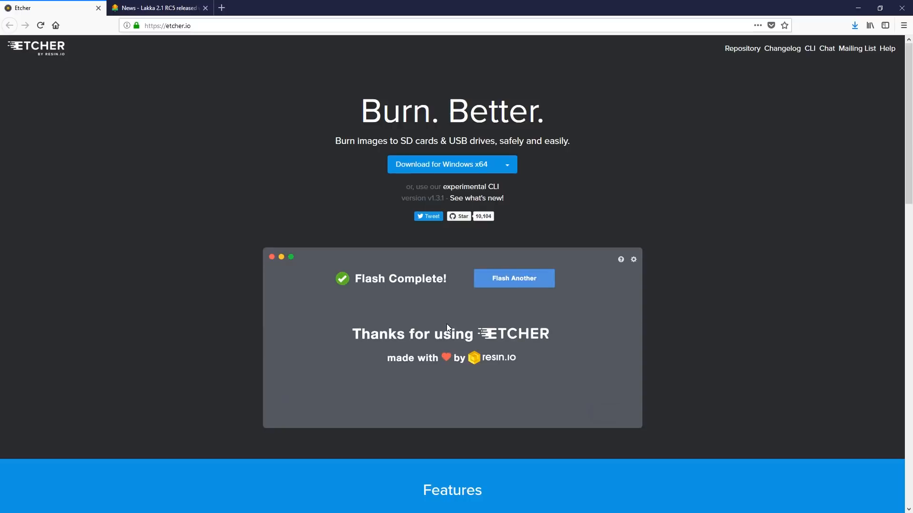
click(514, 278)
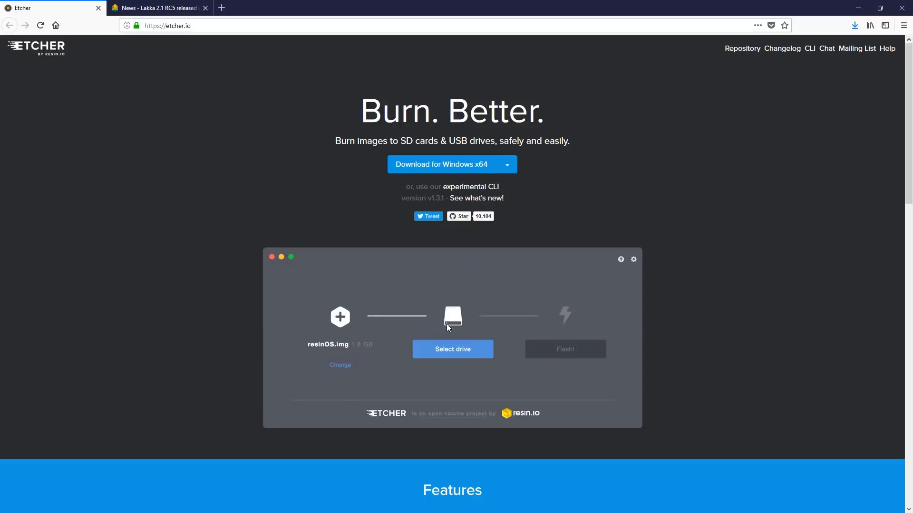
click(452, 349)
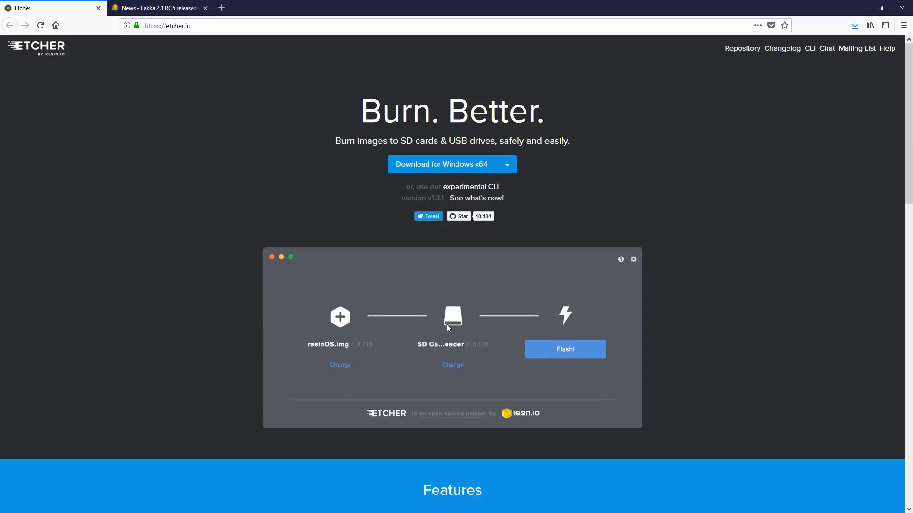
click(565, 348)
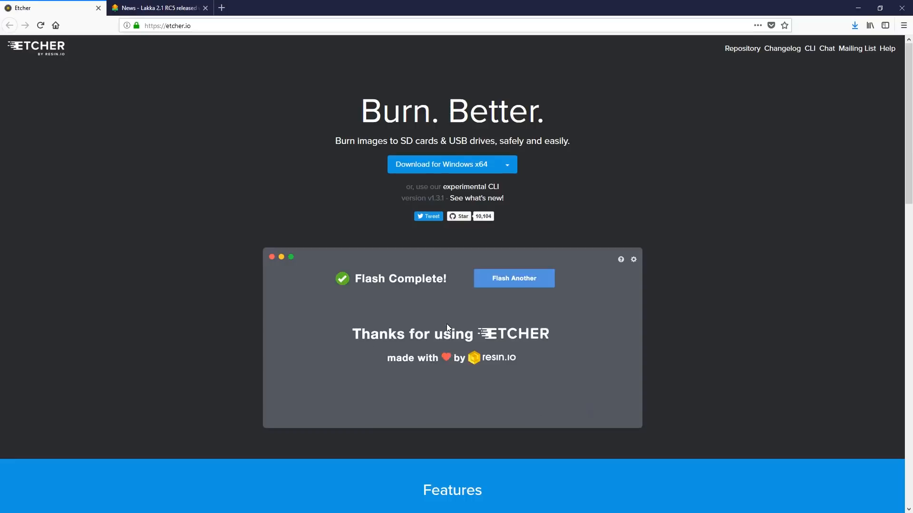
click(513, 278)
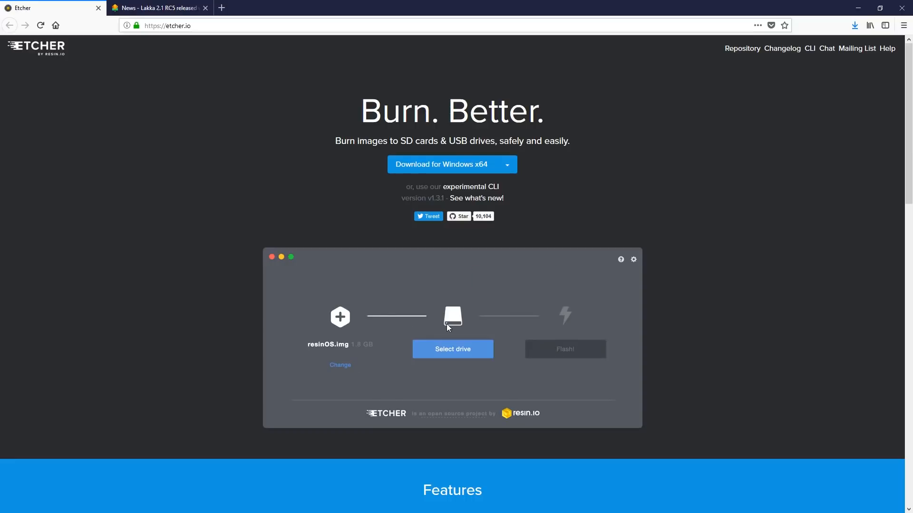
click(452, 349)
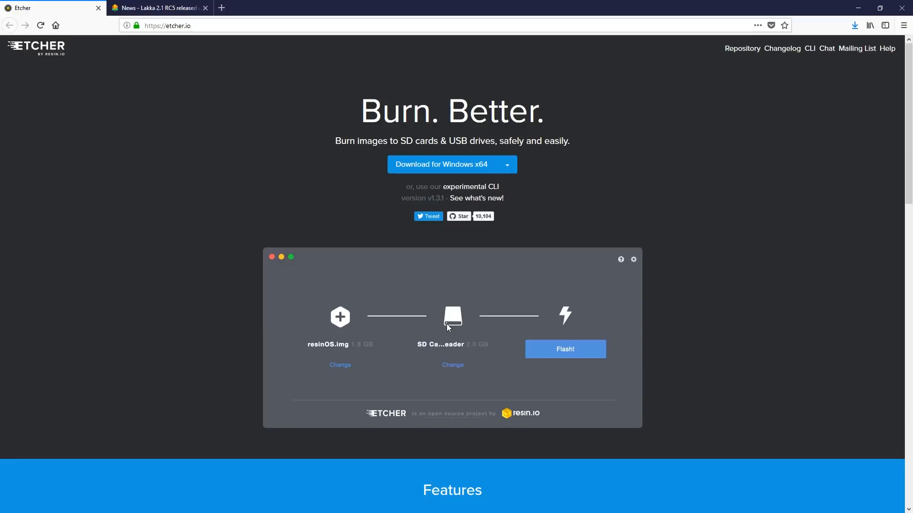
click(565, 349)
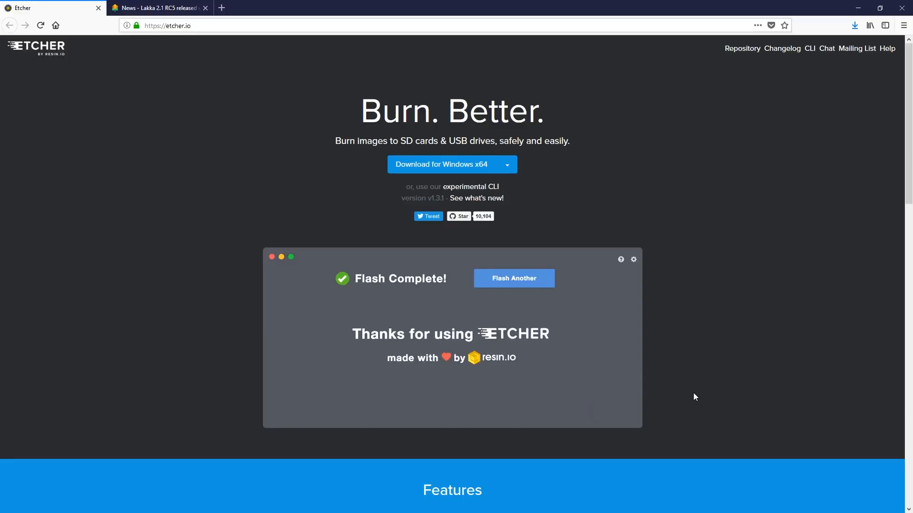
click(514, 278)
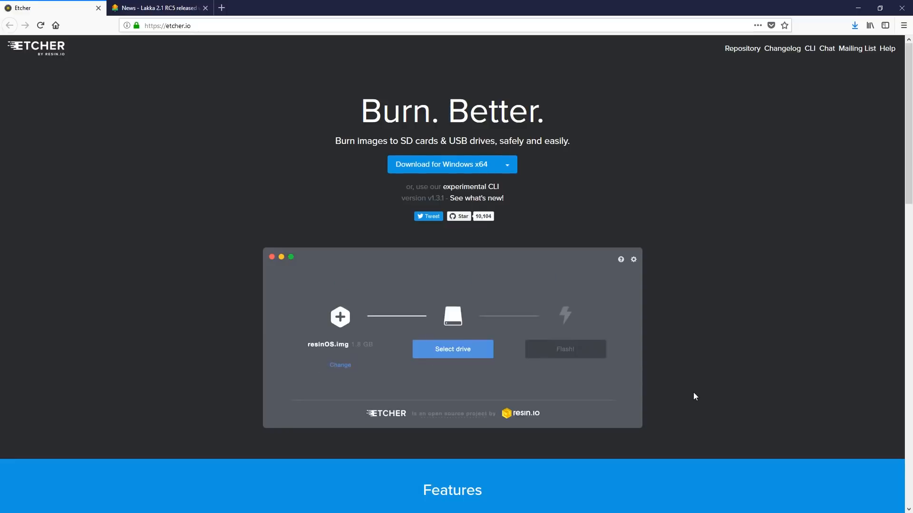
click(452, 349)
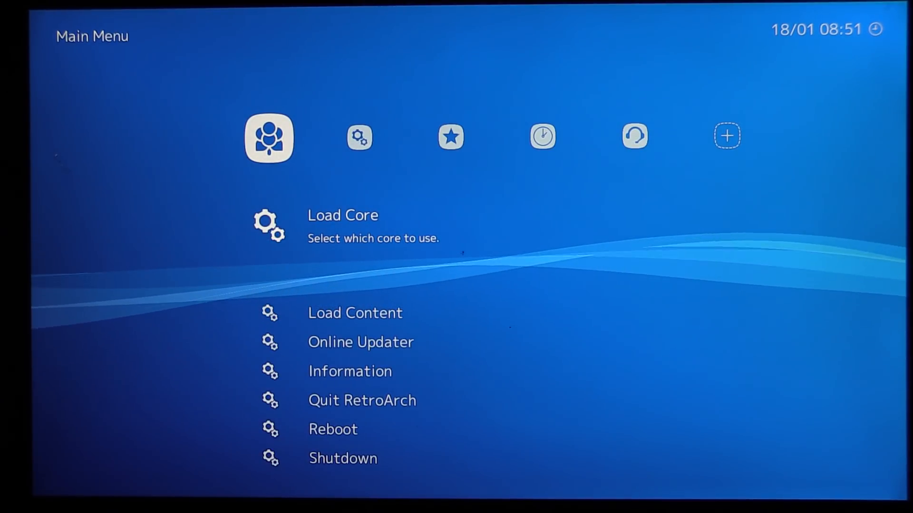
Move from the main menu to Settings and enter User Interface.
key(Down)
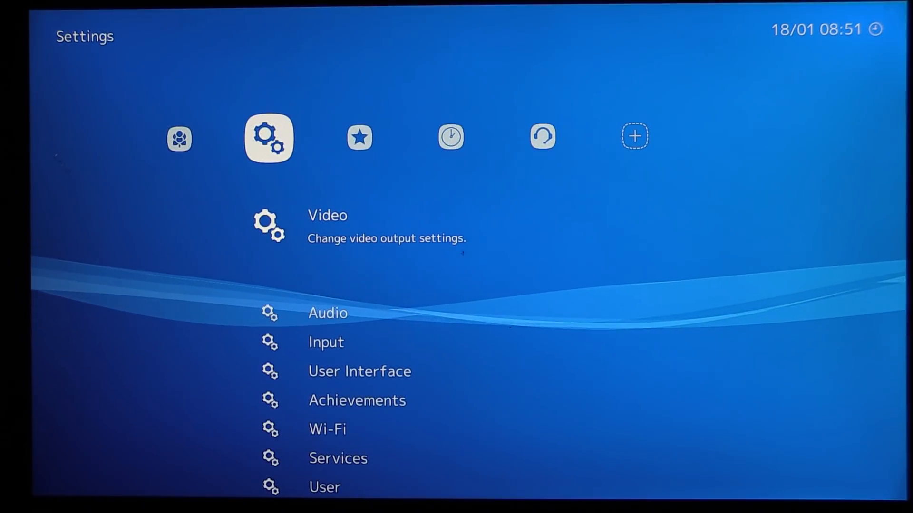
key(Down)
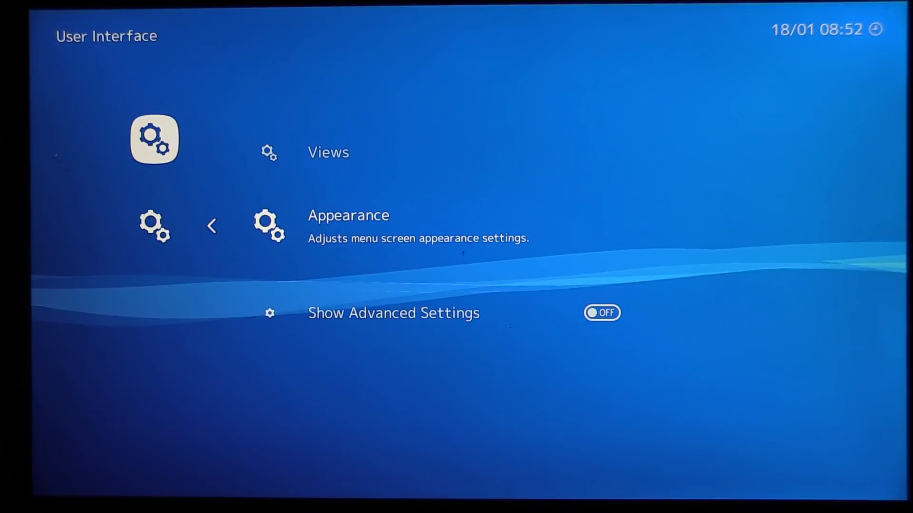
In Appearance, switch Menu Color Theme from Electric Blue to a purple theme.
click(348, 216)
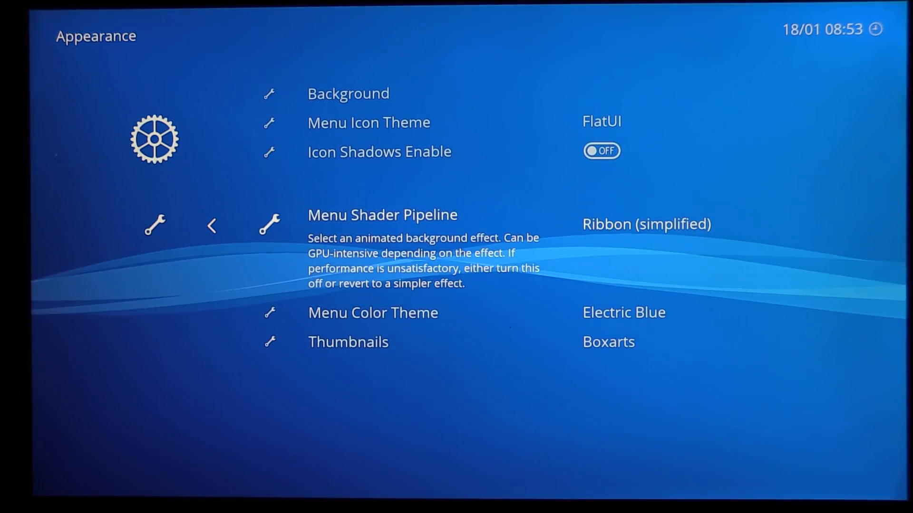
key(Down)
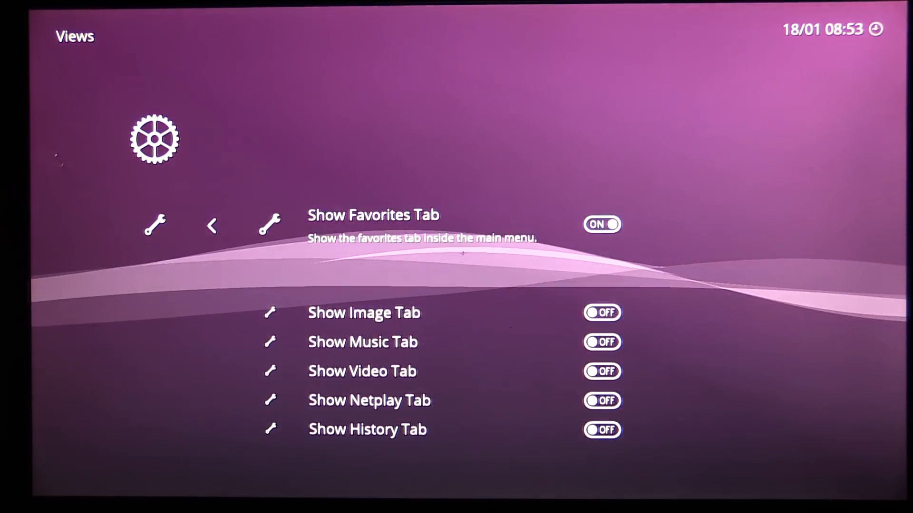
click(602, 224)
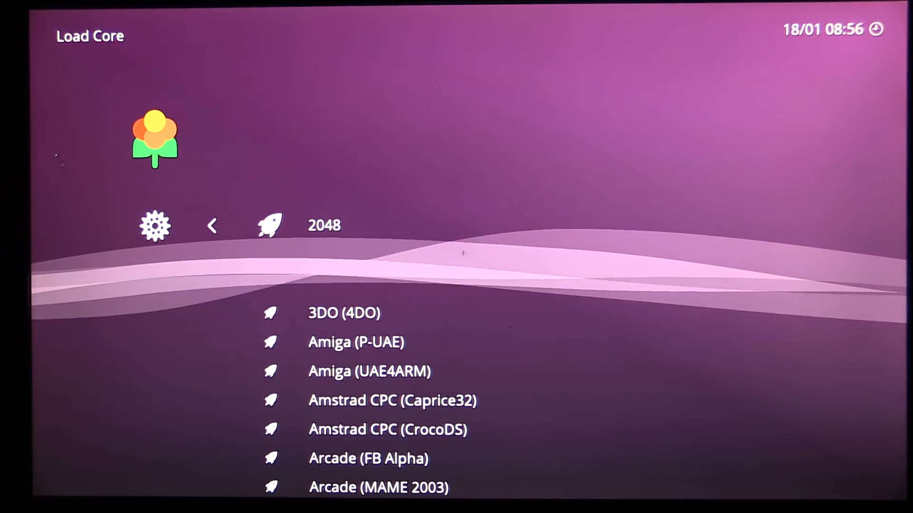
Scroll through the Load Core list of emulator cores.
scroll(down, 3)
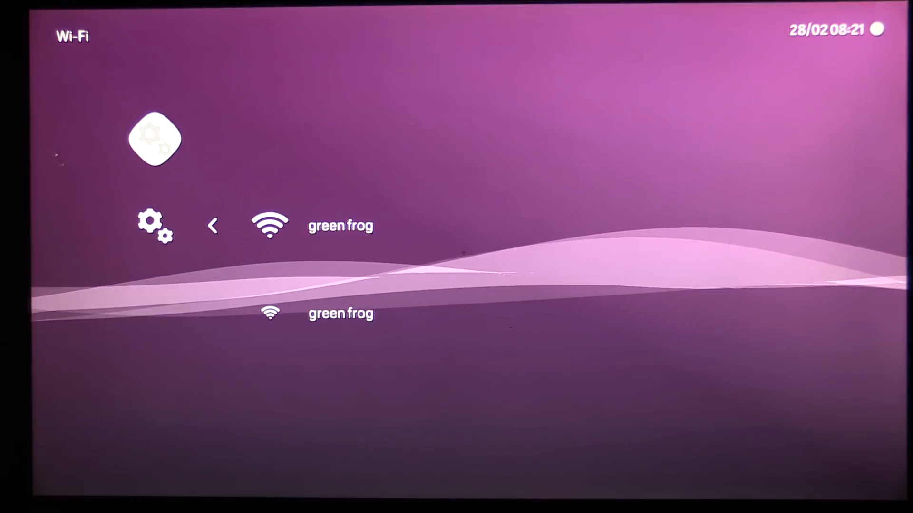
Join the 'green frog' Wi-Fi network, then open Settings > Services.
click(340, 227)
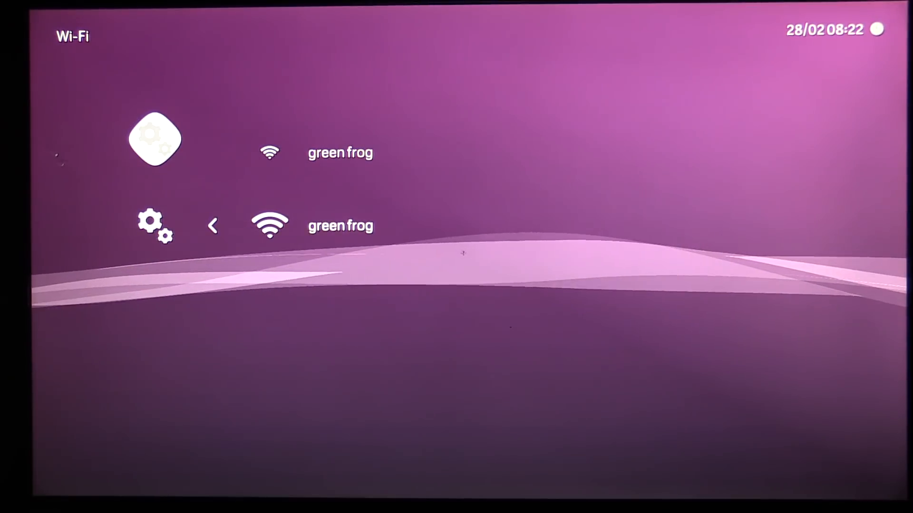
click(341, 153)
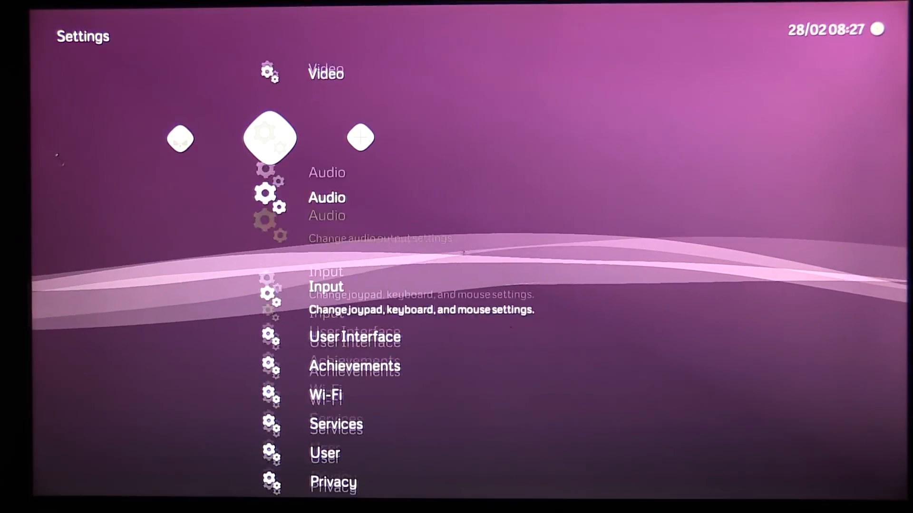
click(326, 395)
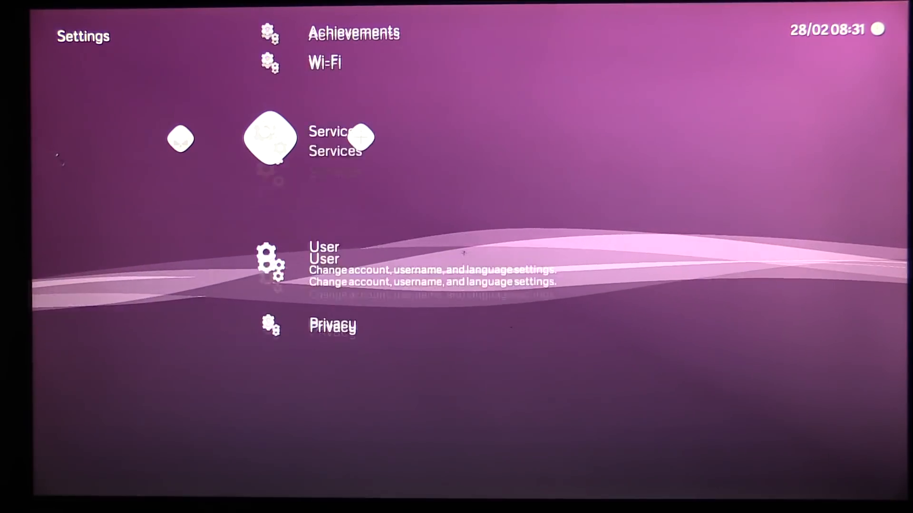
click(333, 140)
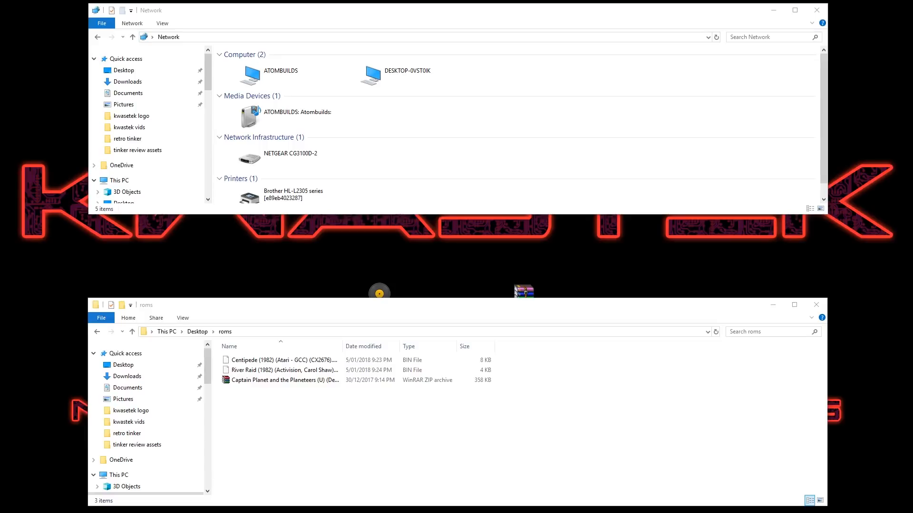
mouse_move(272, 407)
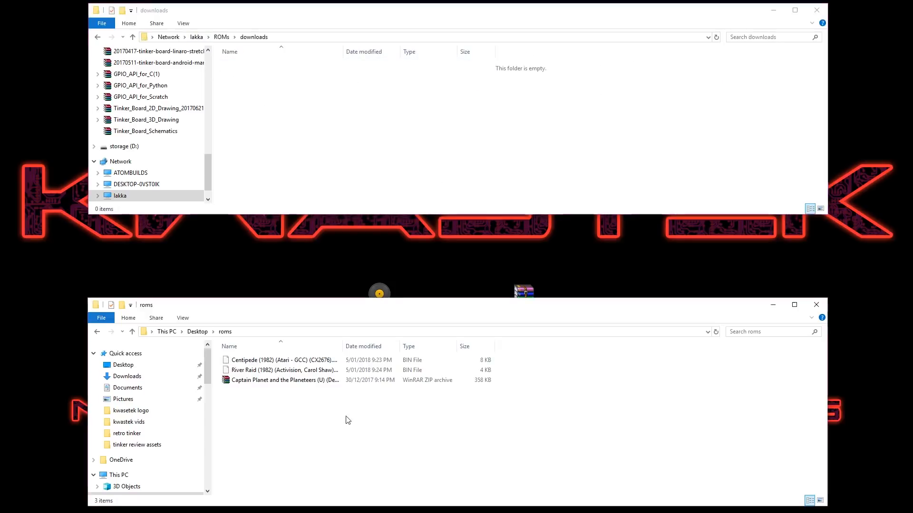
Paste the Centipede, River Raid and Captain Planet ROMs into the downloads folder.
right_click(294, 369)
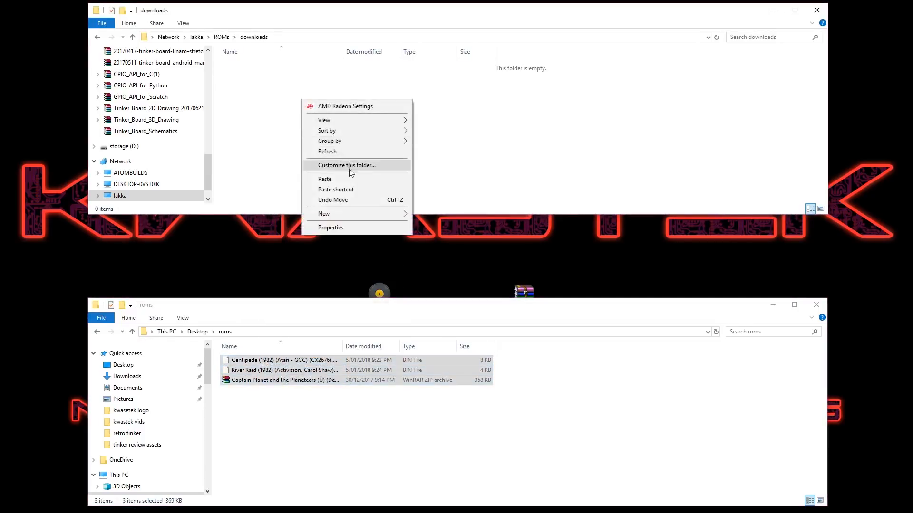
click(325, 179)
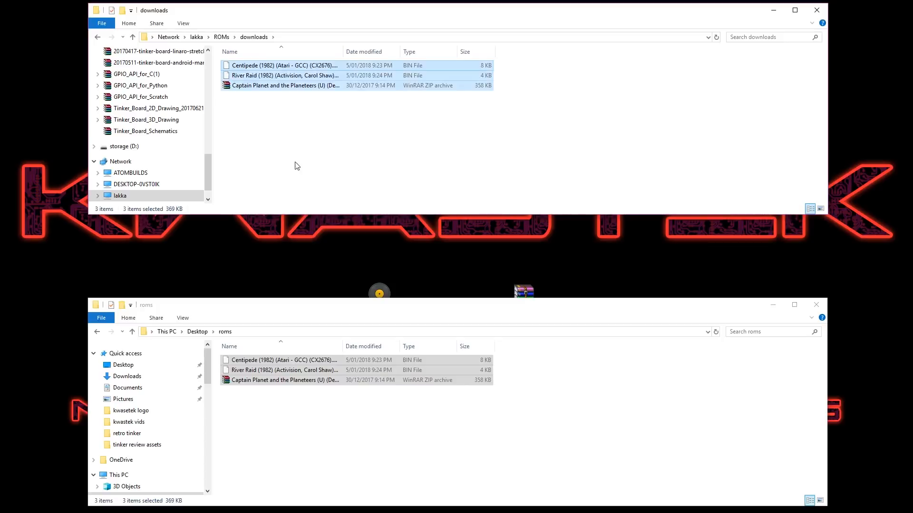
click(364, 110)
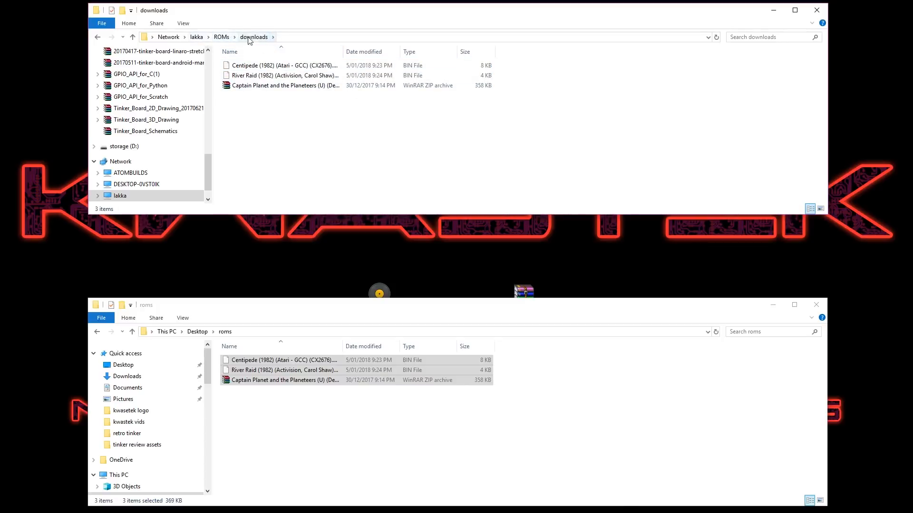
mouse_move(298, 89)
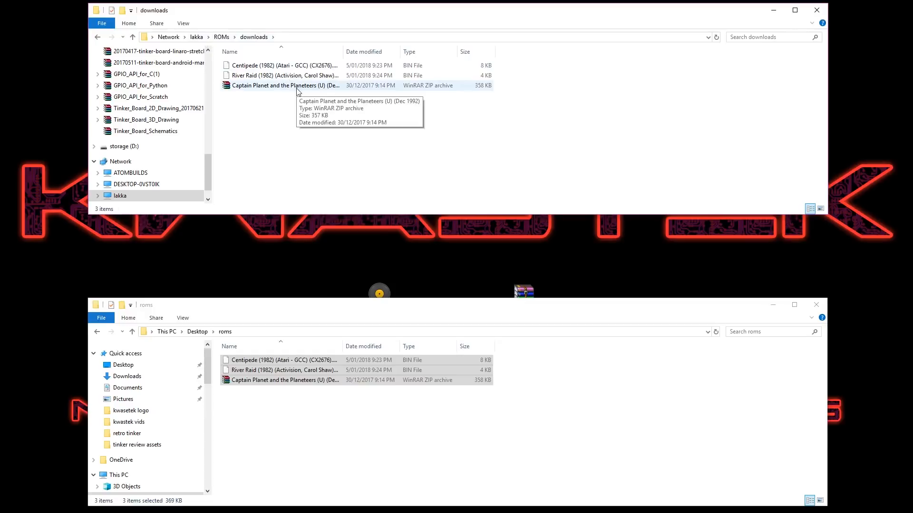
mouse_move(303, 158)
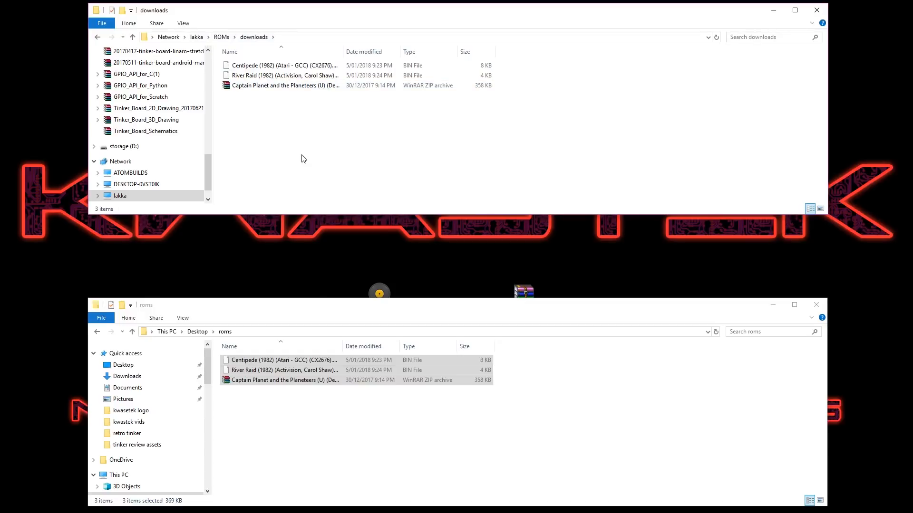